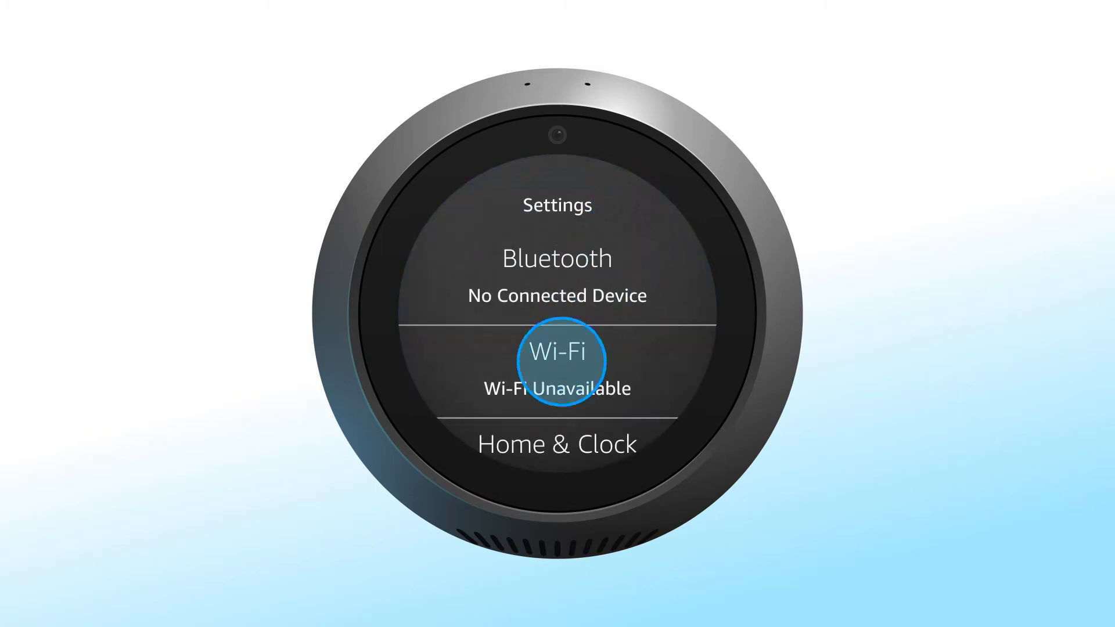
- Show the Wi-Fi page listing the Home Wi-Fi and Guest networks
{"action": "left_click", "coordinate": [557, 355]}
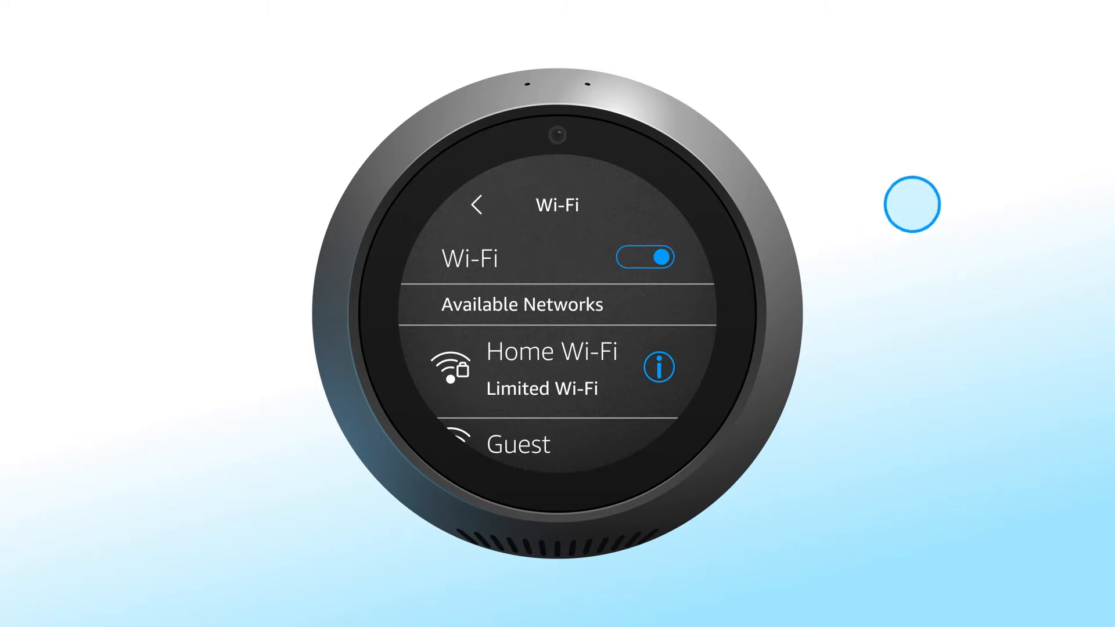
{"action": "left_click", "coordinate": [660, 368]}
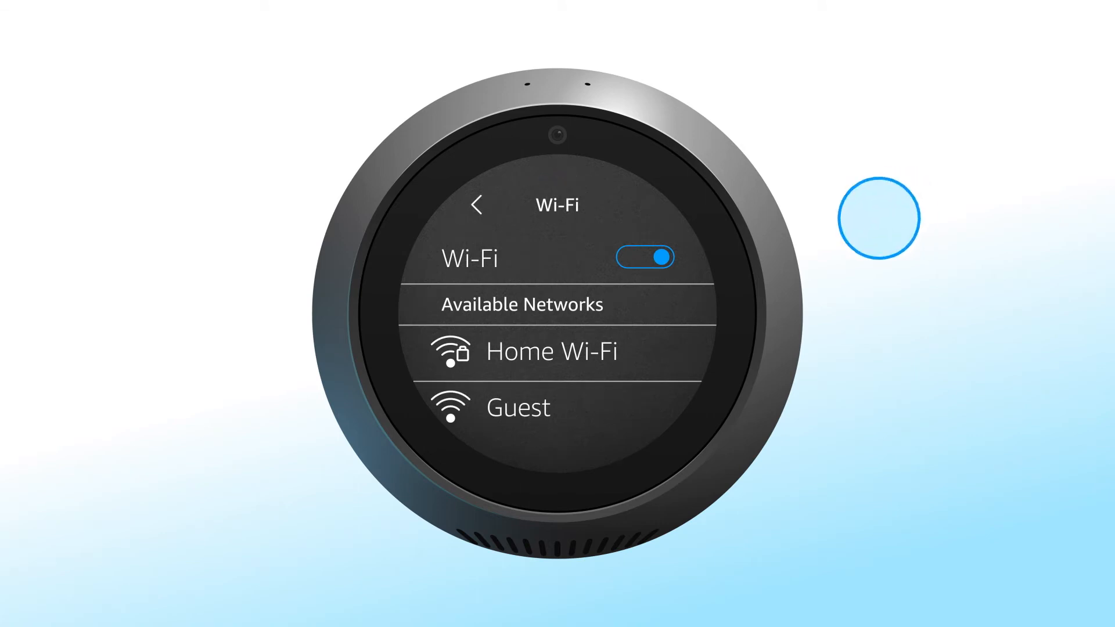
- Join the Home Wi-Fi network by entering its password and confirming with the check mark
{"action": "left_click", "coordinate": [552, 351]}
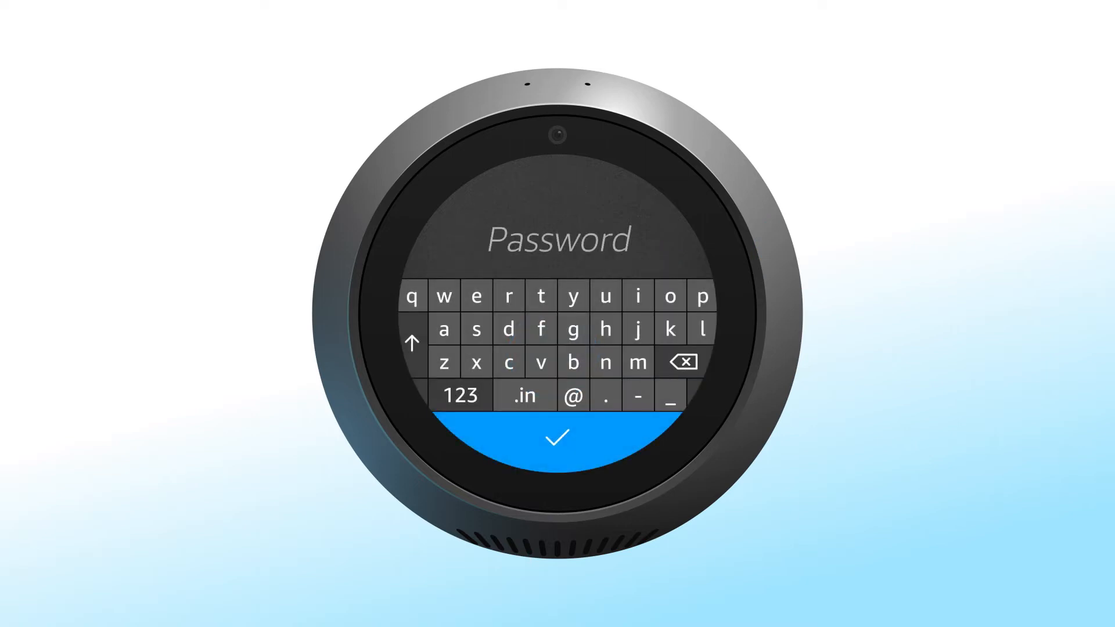
{"action": "left_click", "coordinate": [556, 435]}
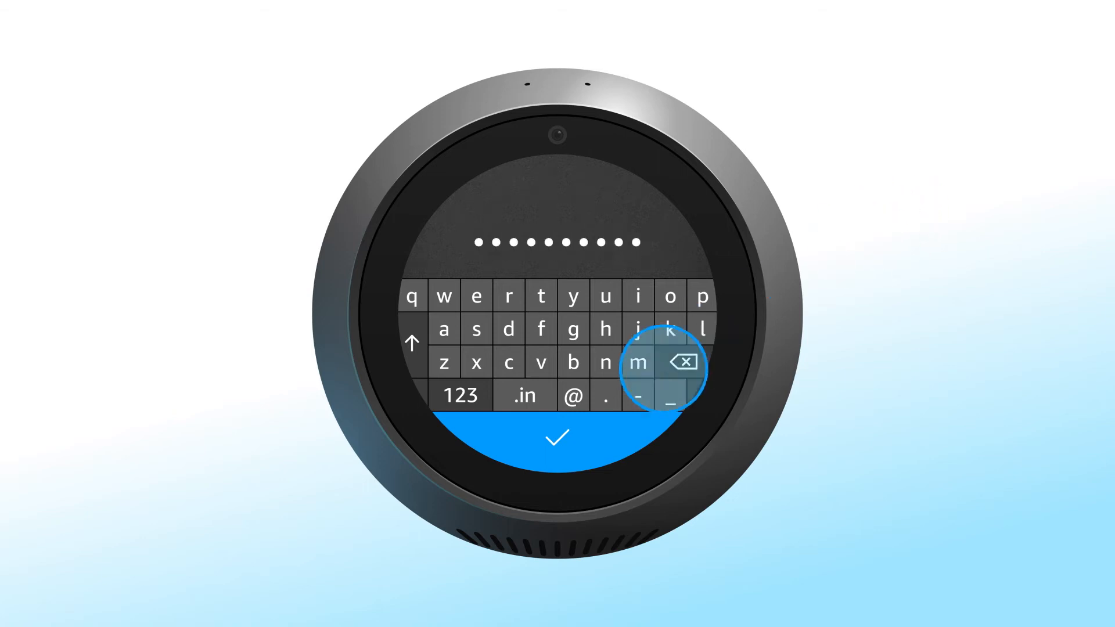
{"action": "left_click", "coordinate": [556, 438]}
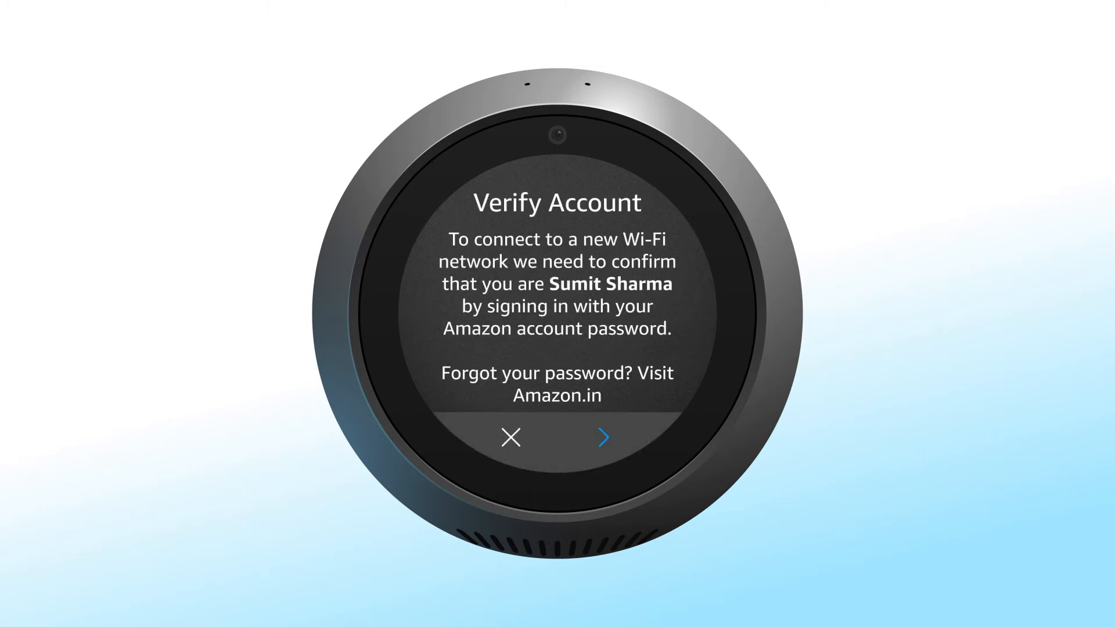
- Continue past the Verify Account notice to confirm the Amazon account
{"action": "left_click", "coordinate": [604, 438]}
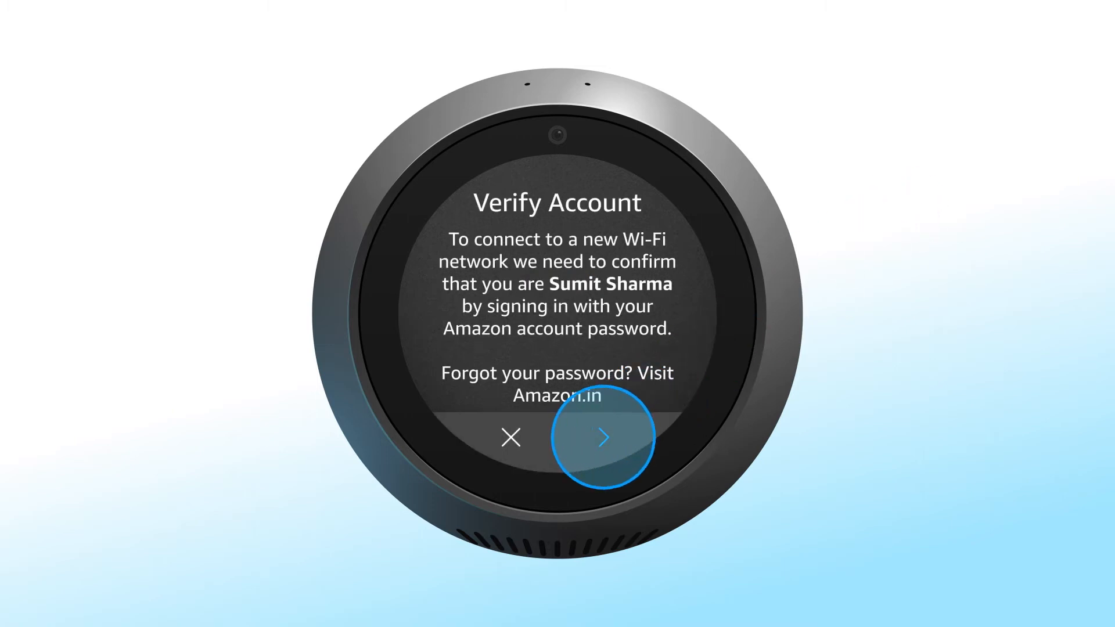
{"action": "left_click", "coordinate": [603, 437]}
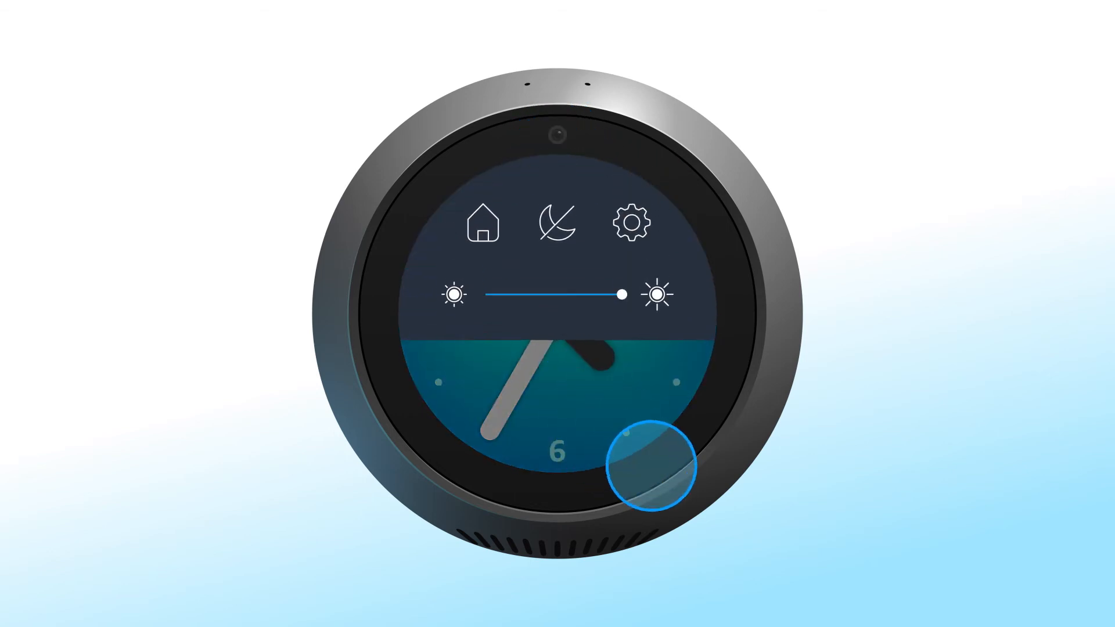
{"action": "left_click", "coordinate": [626, 223]}
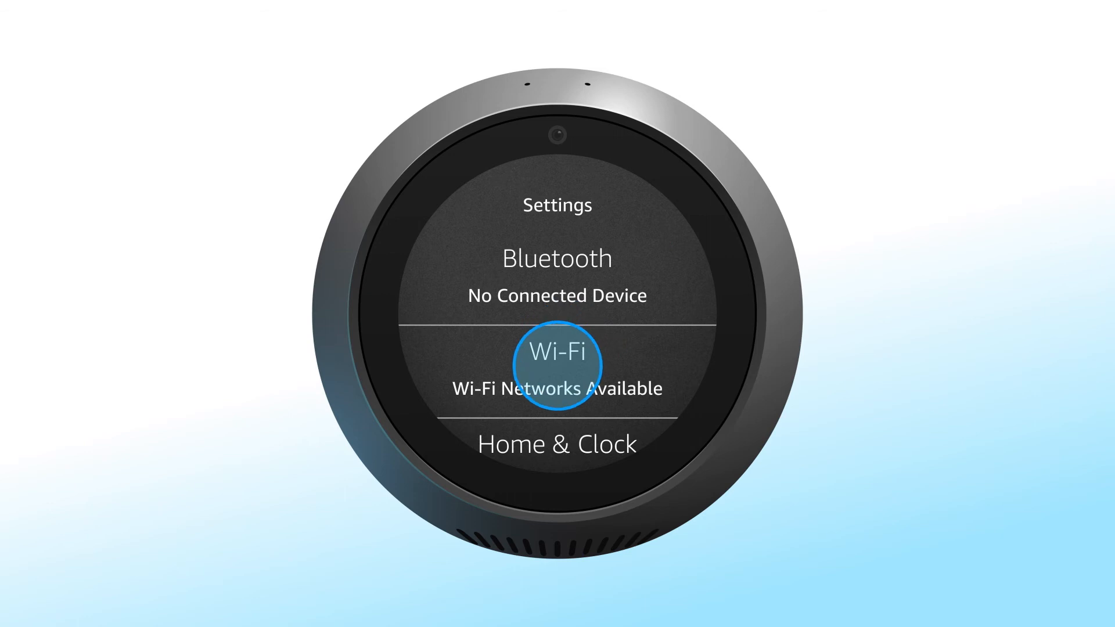
{"action": "left_click", "coordinate": [557, 365]}
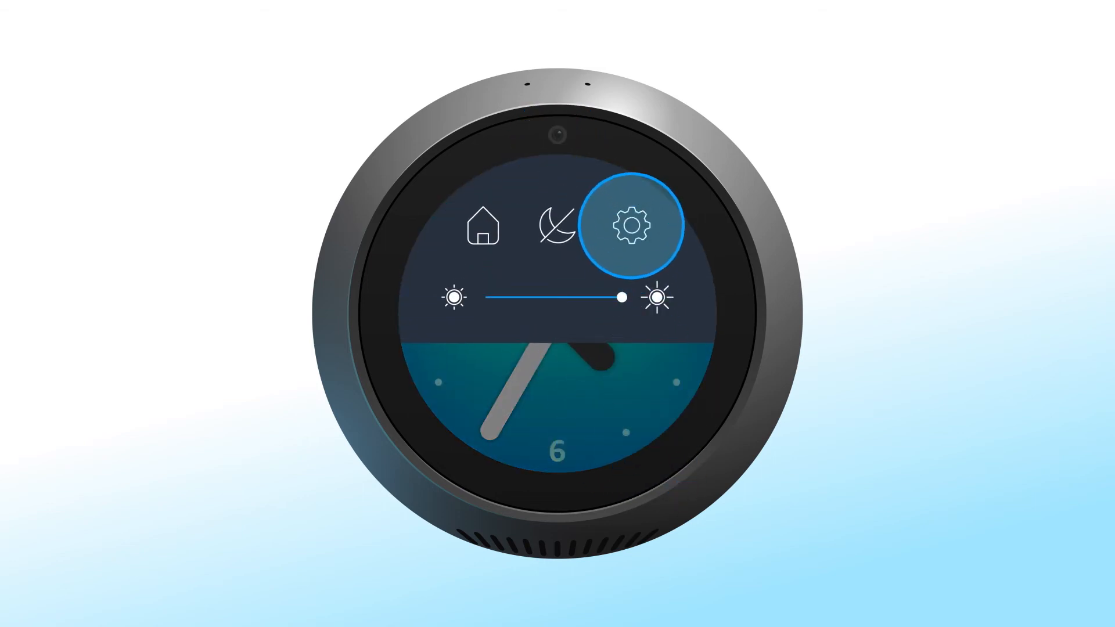
- Reach Reset to Factory Defaults at the bottom of Device Options
{"action": "left_click", "coordinate": [631, 225]}
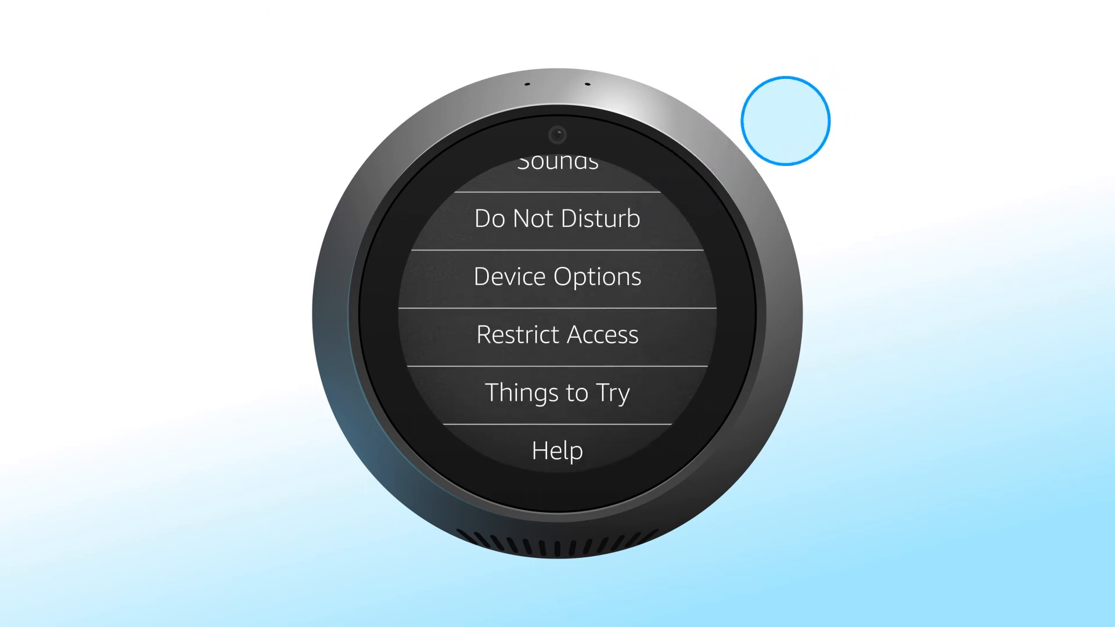
{"action": "left_click", "coordinate": [557, 276]}
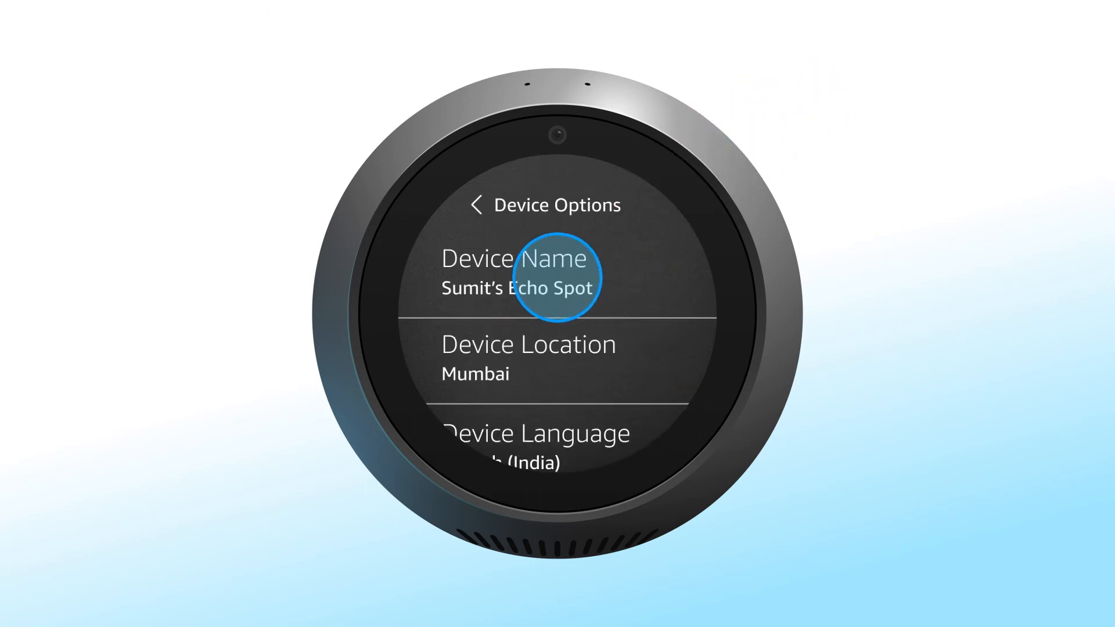
{"action": "scroll", "scroll_direction": "down", "scroll_amount": 3}
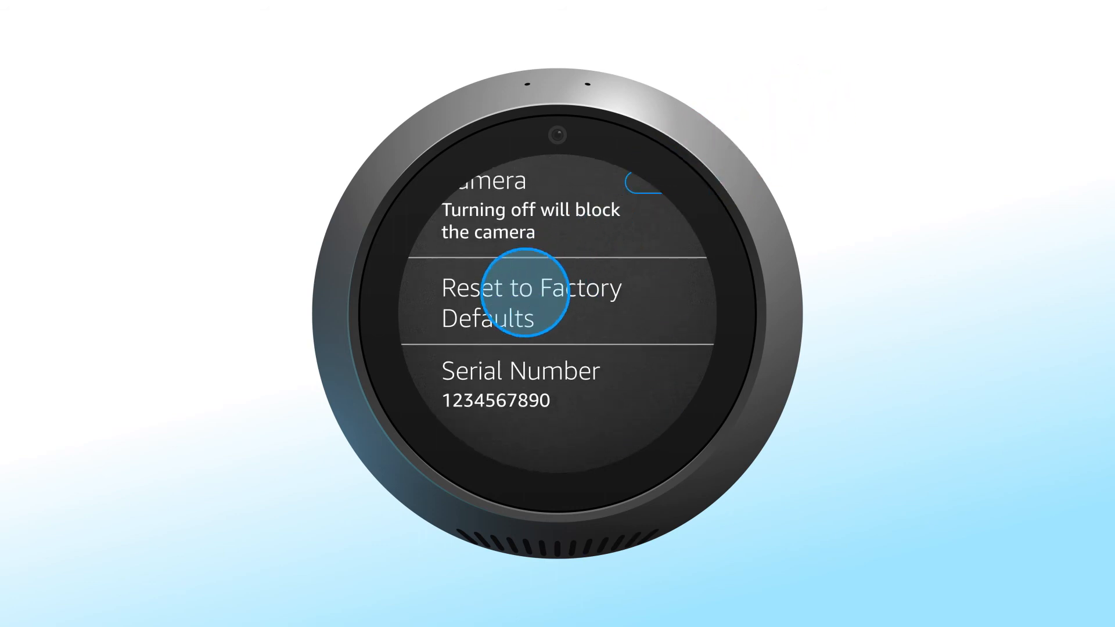
{"action": "left_click", "coordinate": [530, 302]}
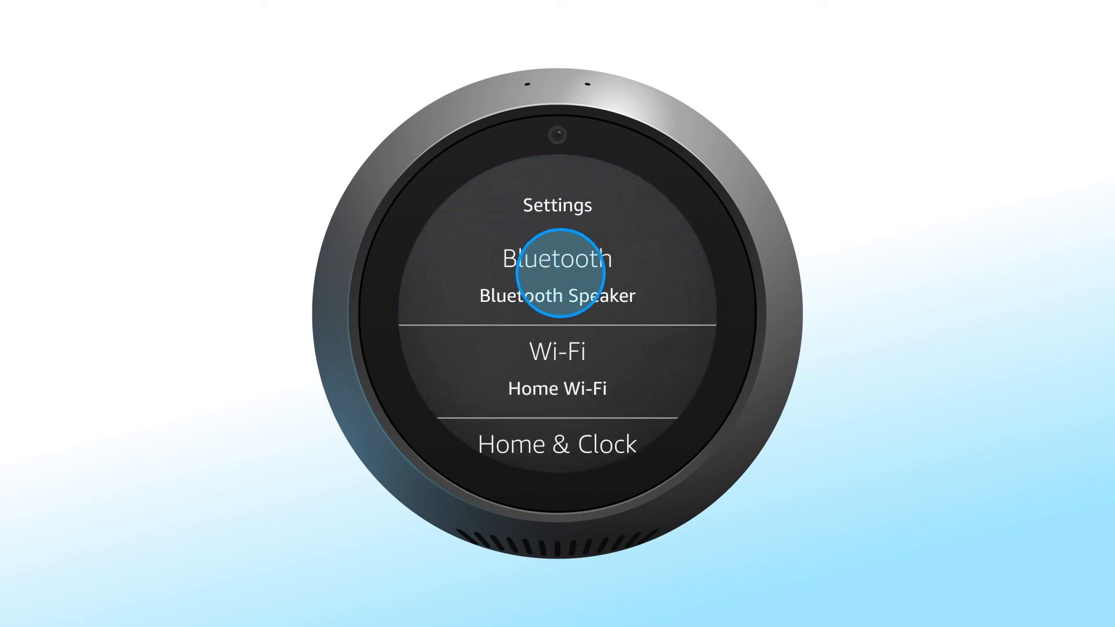
- Review the paired Bluetooth Speaker in the Bluetooth settings
{"action": "left_click", "coordinate": [556, 258]}
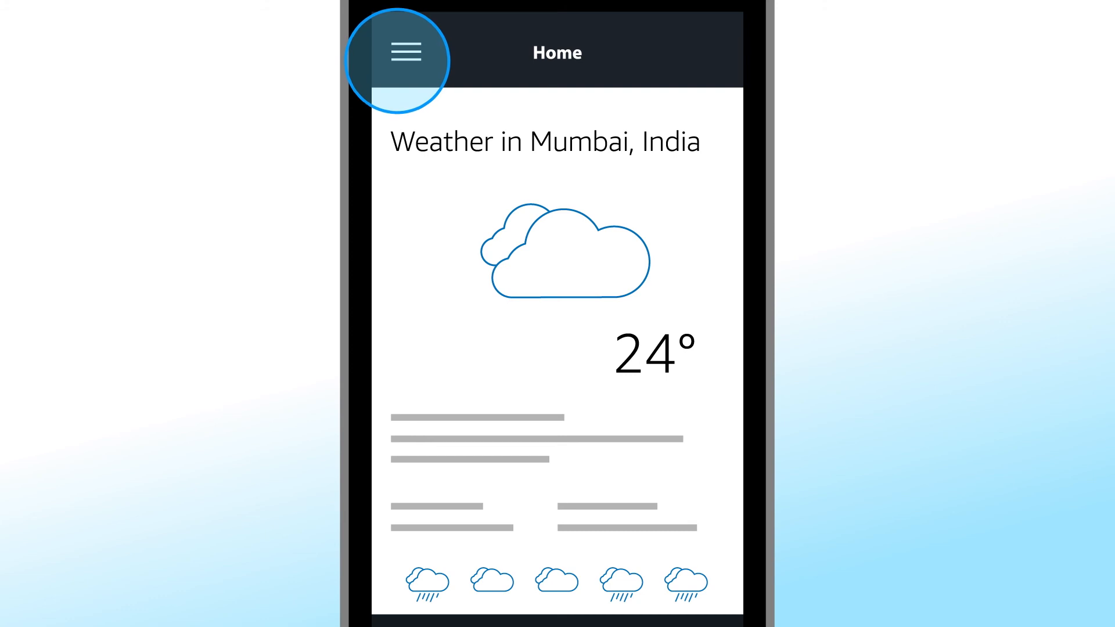
- Select the Echo Spot from the Alexa Devices list to view its settings
{"action": "left_click", "coordinate": [406, 52]}
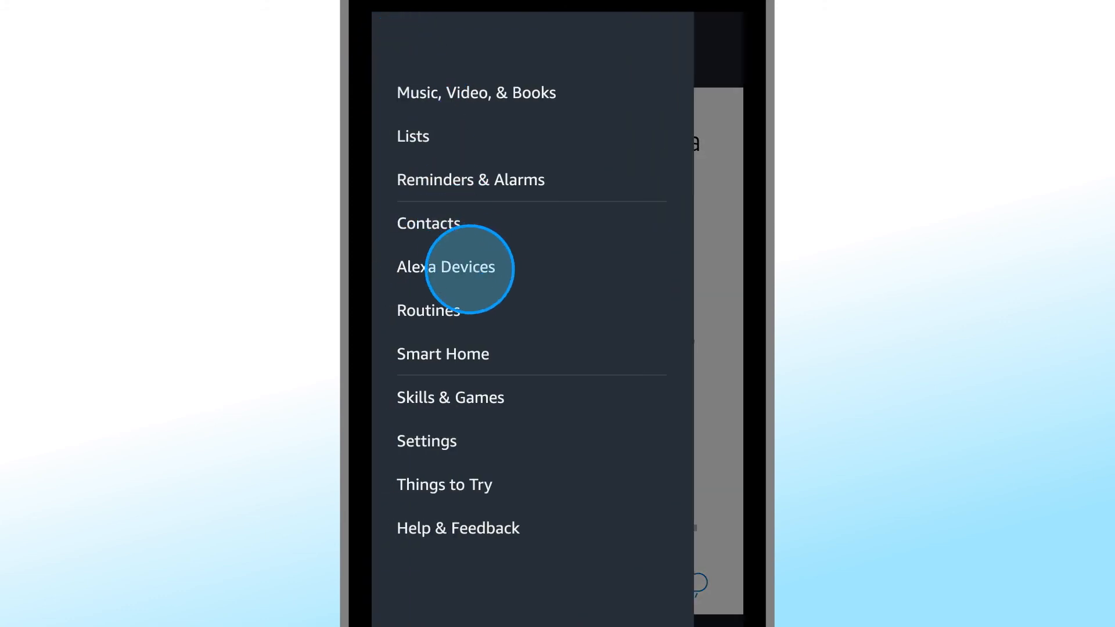
{"action": "left_click", "coordinate": [446, 268]}
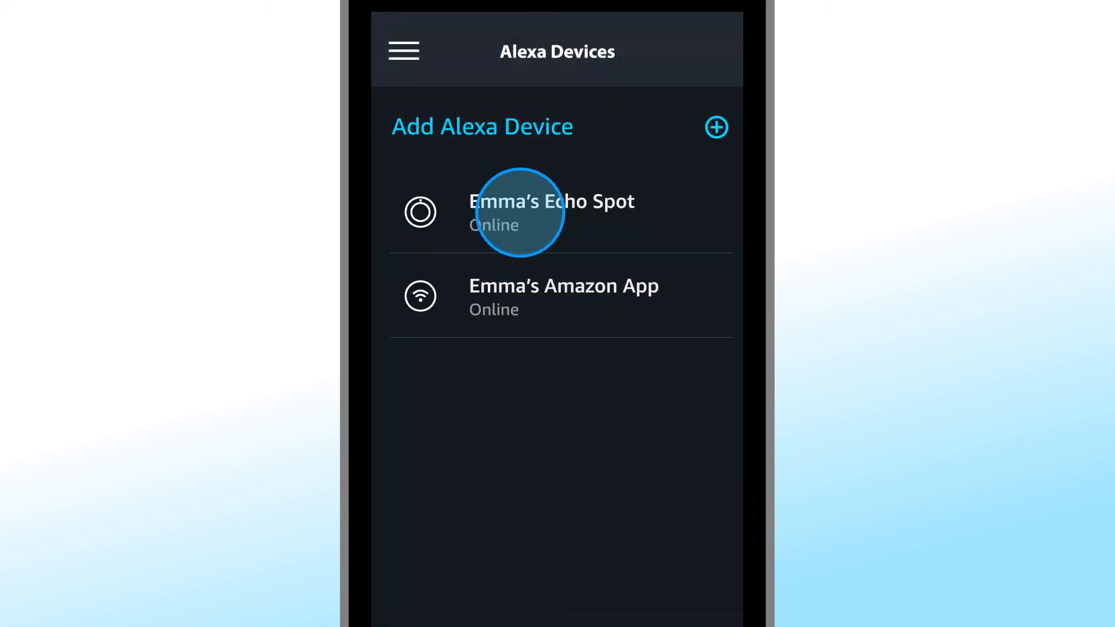
{"action": "left_click", "coordinate": [552, 211]}
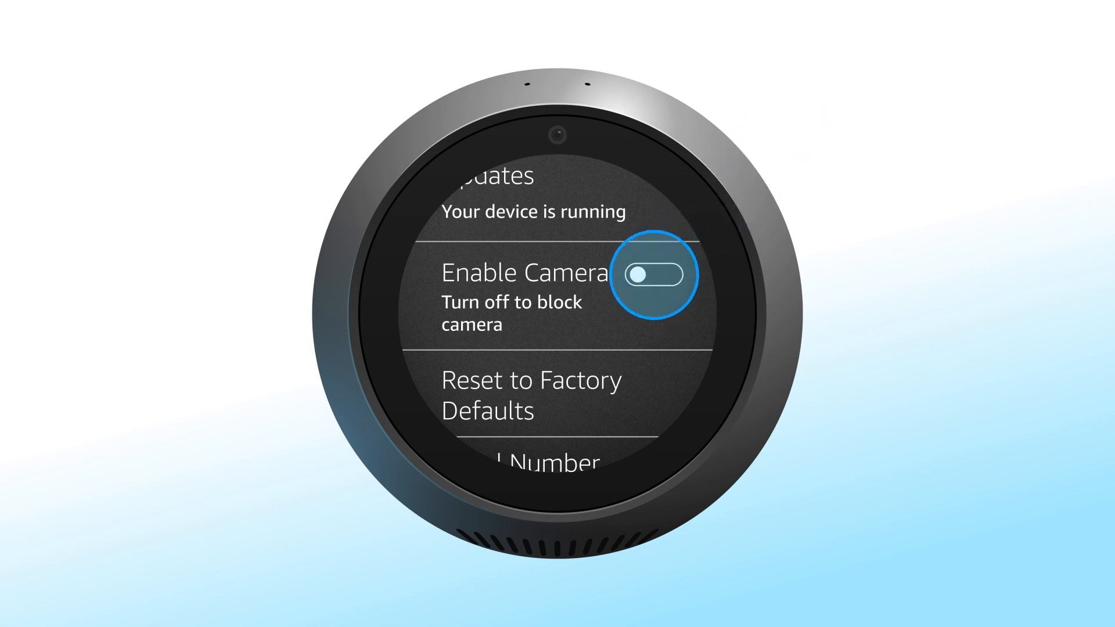
- Switch the Enable Camera toggle on so it shows blue
{"action": "left_click", "coordinate": [651, 274]}
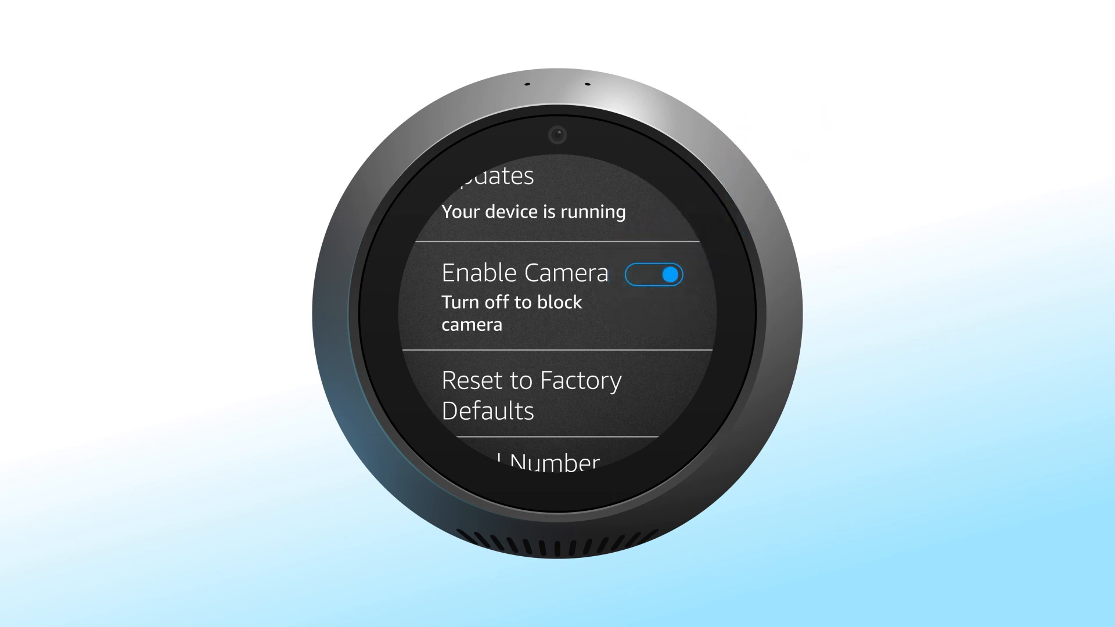